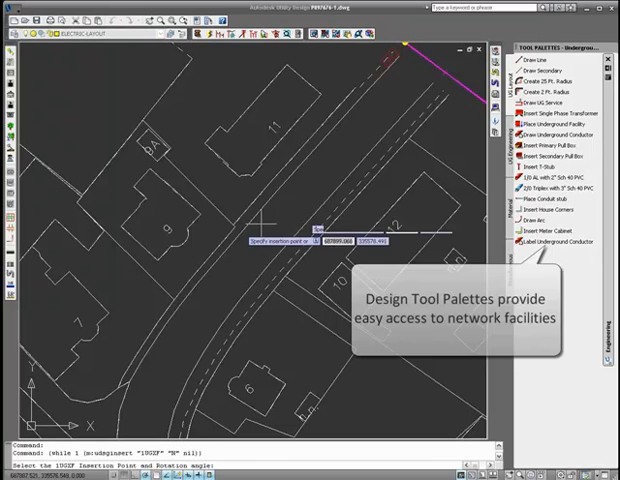
mouse_move(232, 224)
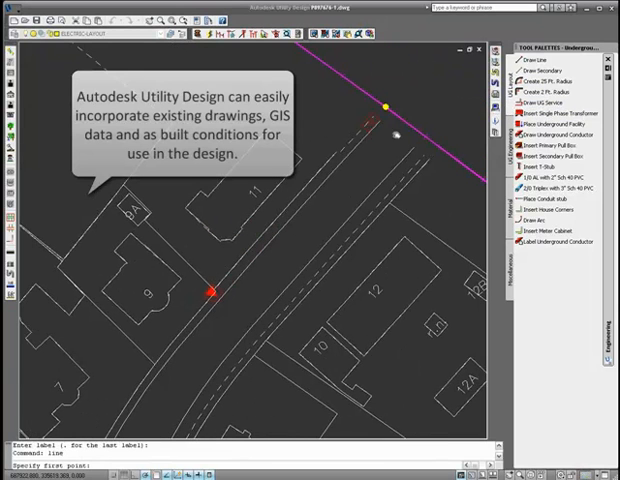
left_click(388, 104)
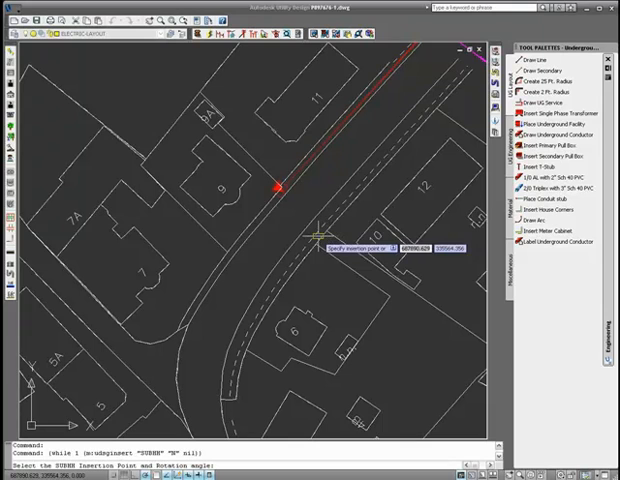
Pick the next underground device from the Tool Palette to place along the street.
left_click(318, 236)
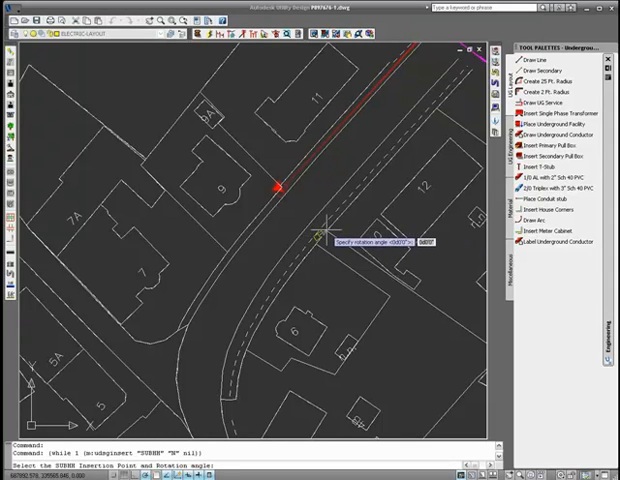